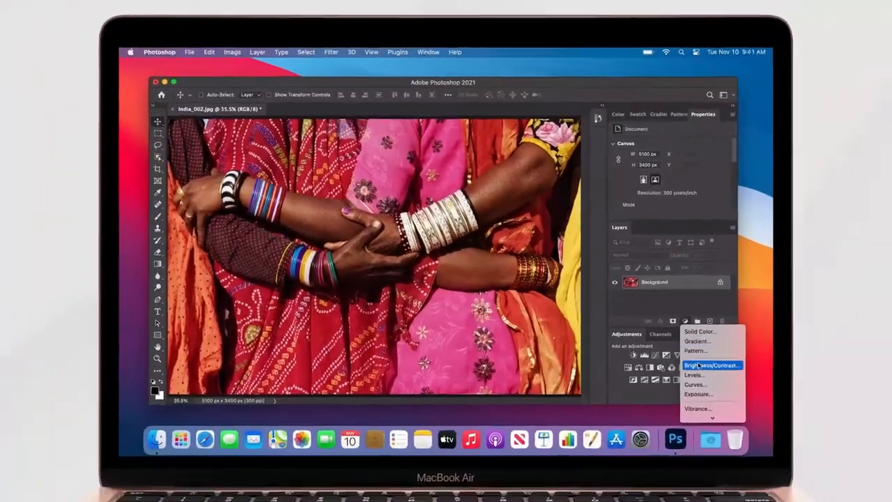
Add a Brightness/Contrast adjustment layer to the India photo of women's arms.
left_click(711, 365)
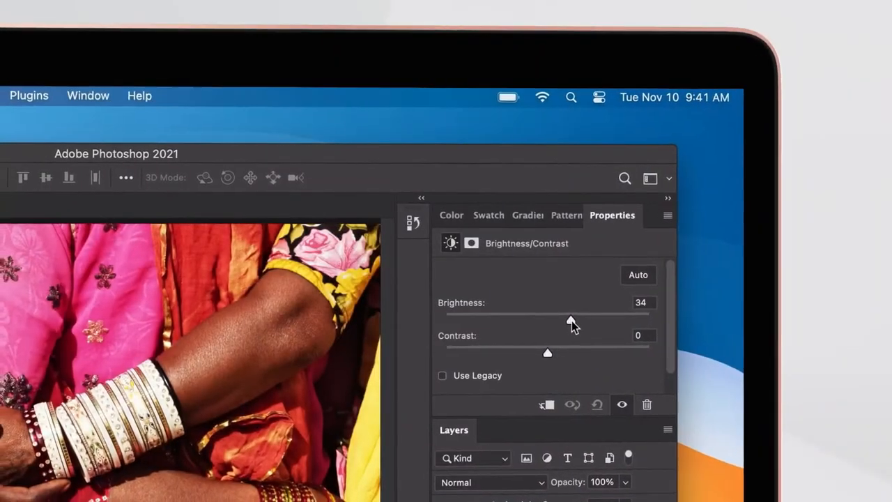